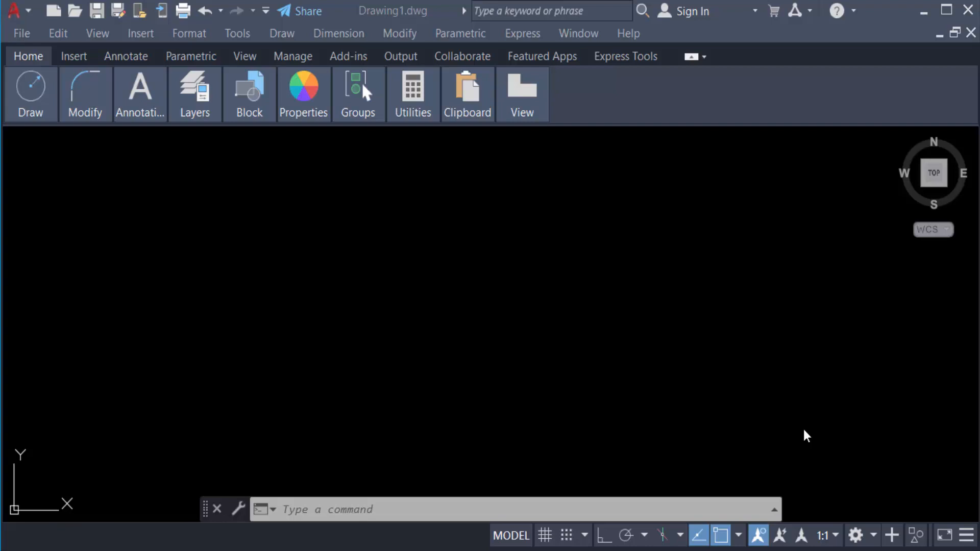
{"action": "mouse_move", "coordinate": [802, 436]}
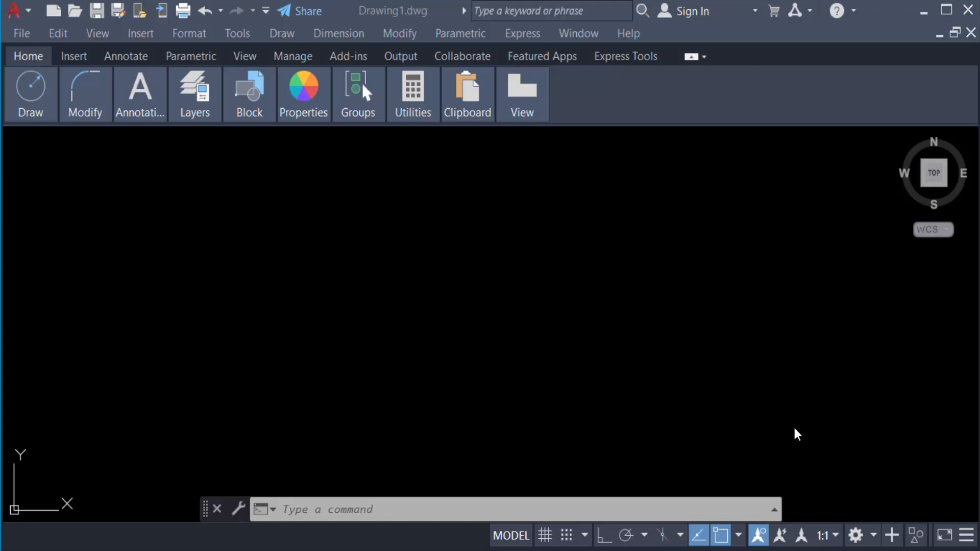
{"action": "mouse_move", "coordinate": [28, 56]}
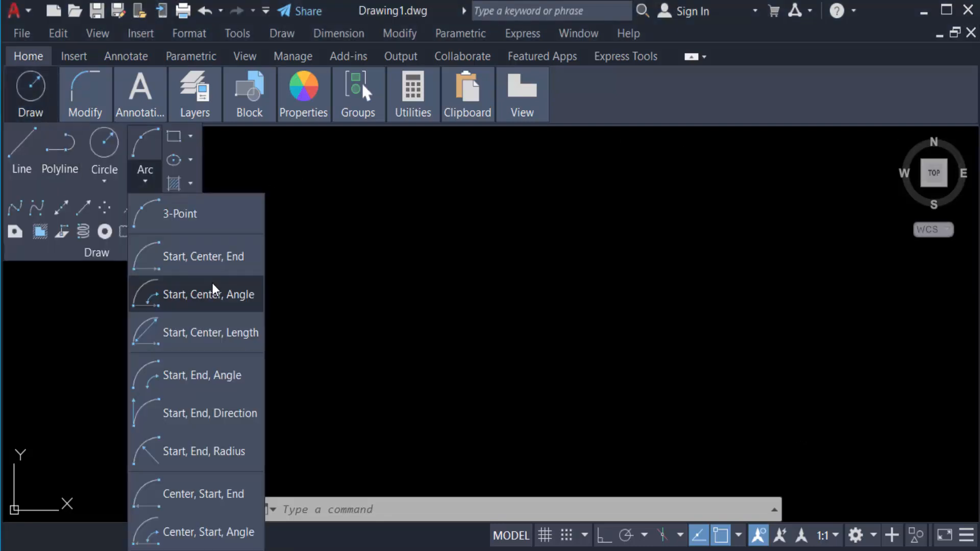
{"action": "mouse_move", "coordinate": [180, 220]}
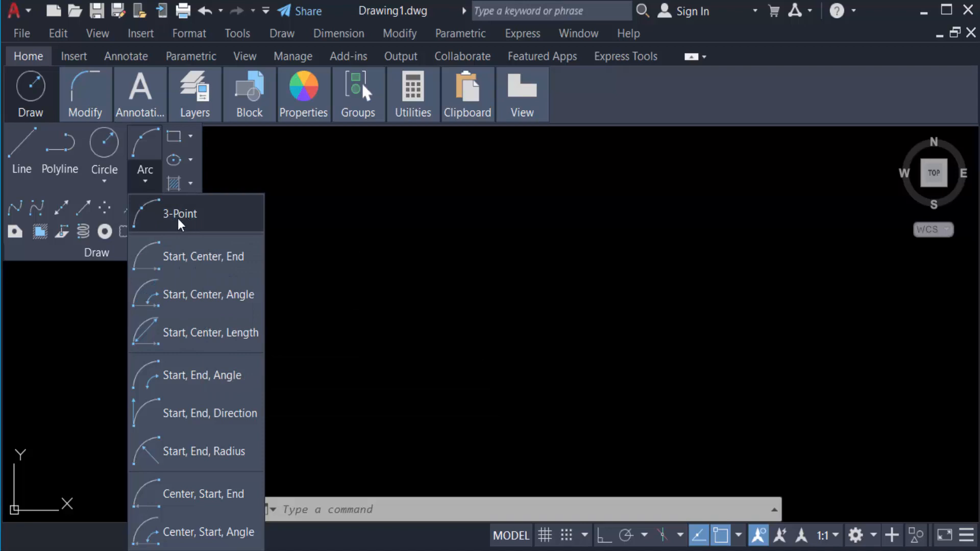
{"action": "mouse_move", "coordinate": [147, 247]}
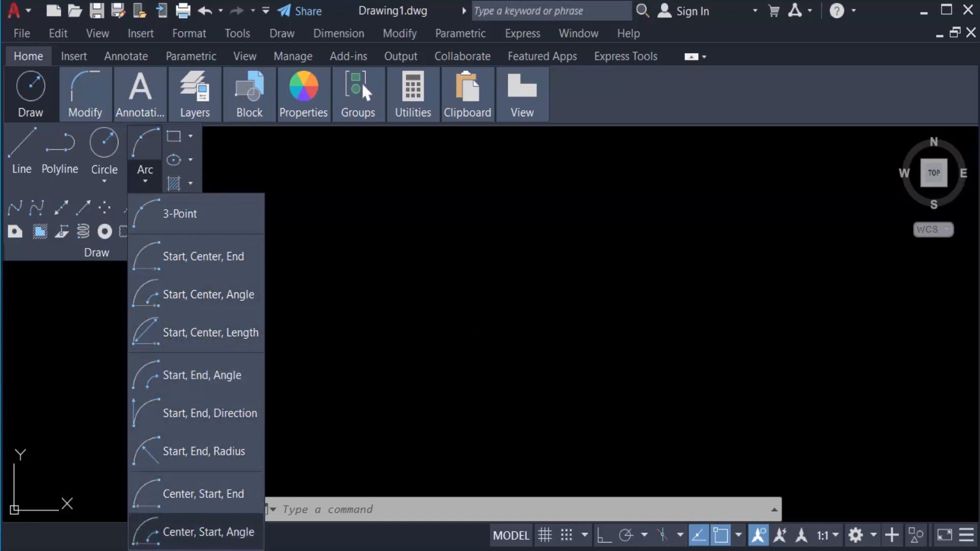
{"action": "mouse_move", "coordinate": [183, 227]}
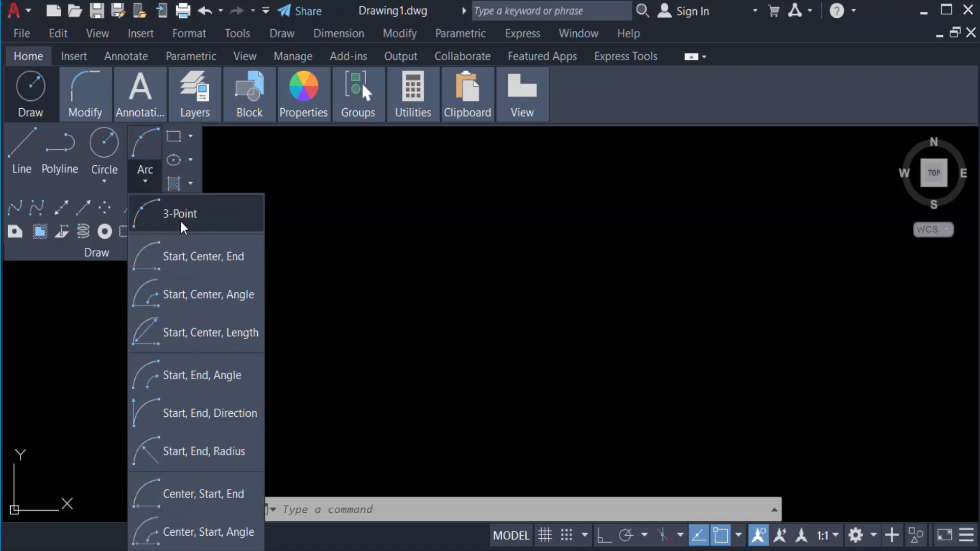
{"action": "mouse_move", "coordinate": [198, 222]}
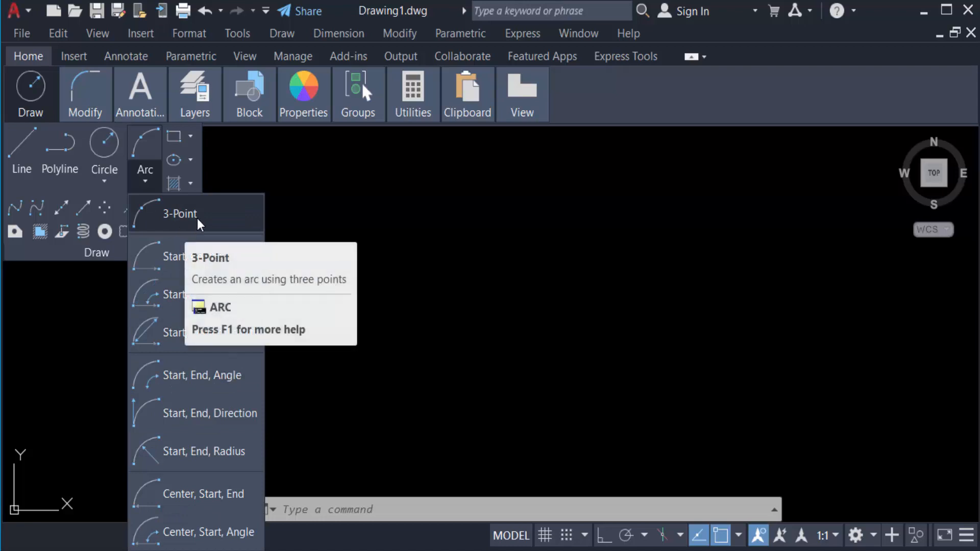
Draw an upward-curving three-point arc from a start point through to its end point
{"action": "left_click", "coordinate": [180, 213]}
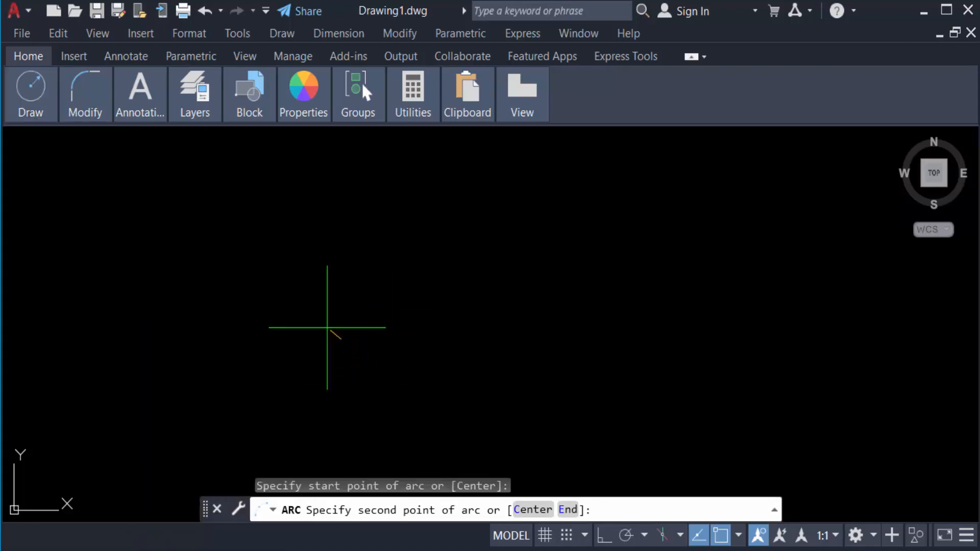
{"action": "mouse_move", "coordinate": [349, 332]}
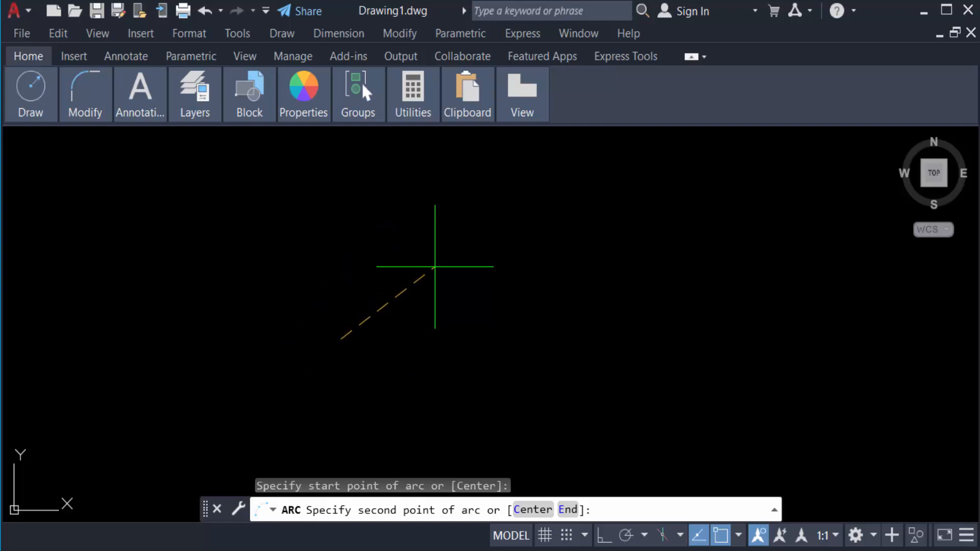
{"action": "mouse_move", "coordinate": [427, 267]}
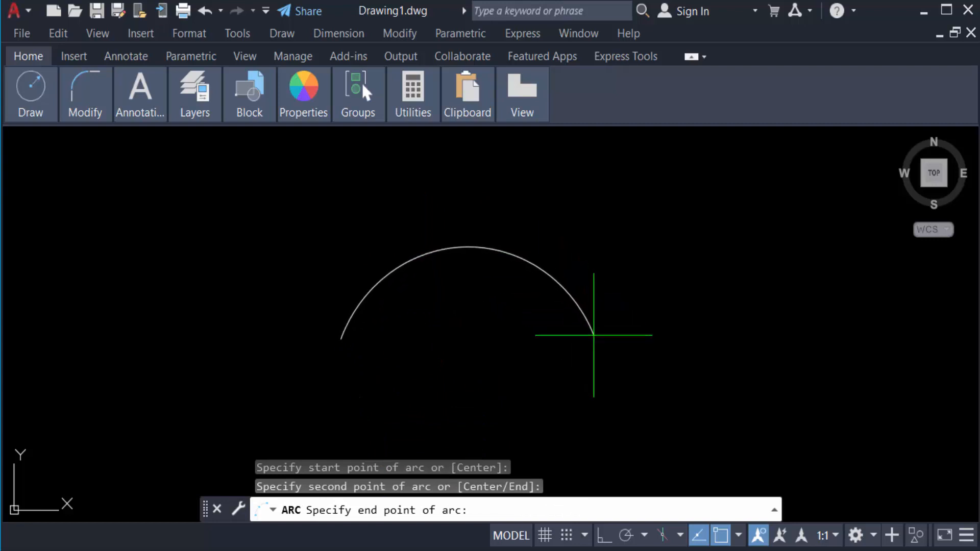
{"action": "left_click", "coordinate": [592, 335]}
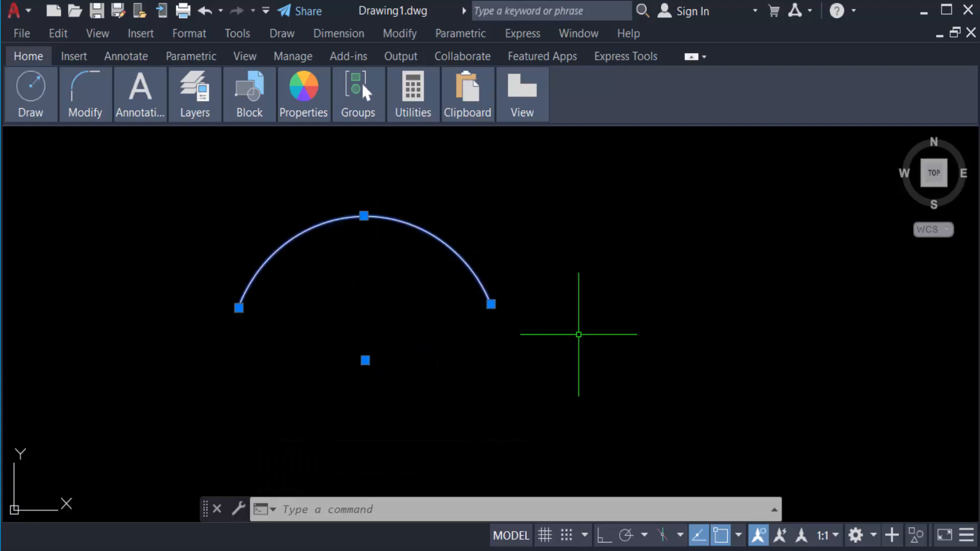
{"action": "key", "text": "Escape"}
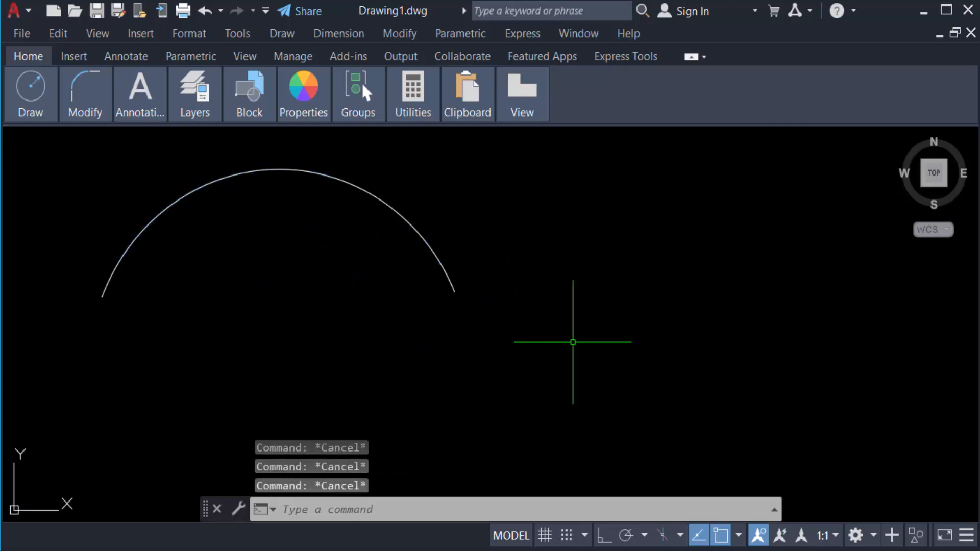
Run ARC and draw two more three-point arcs, forming a row of decreasing size
{"action": "type", "text": "ar"}
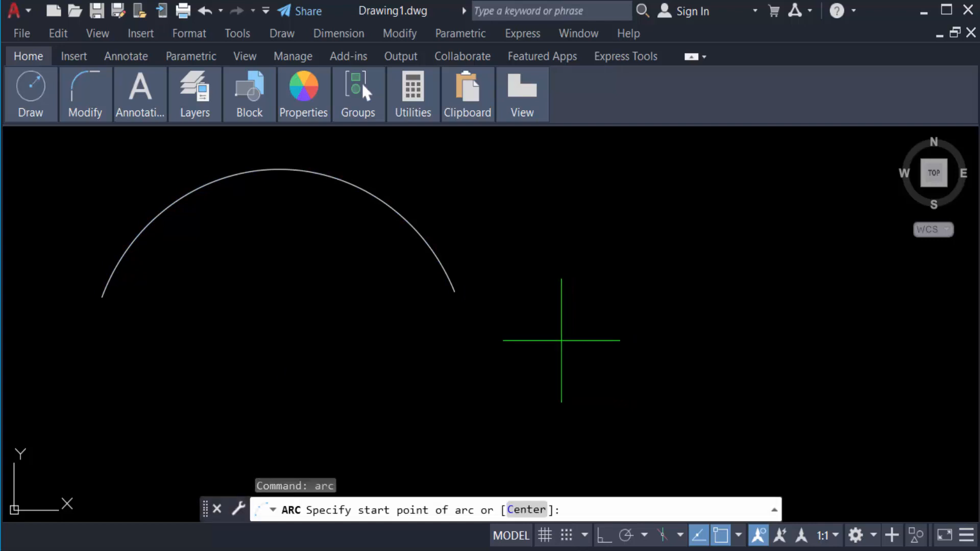
{"action": "mouse_move", "coordinate": [550, 316]}
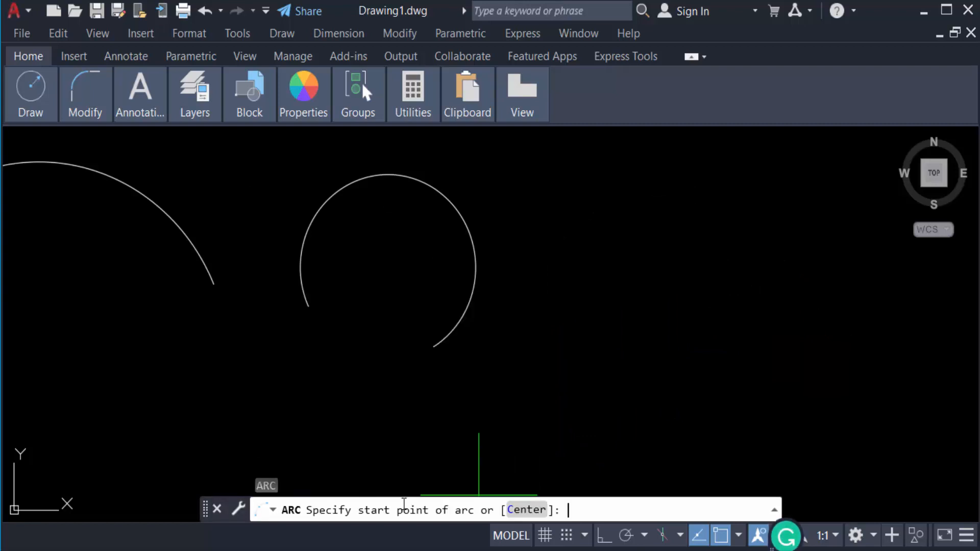
{"action": "left_click", "coordinate": [752, 299]}
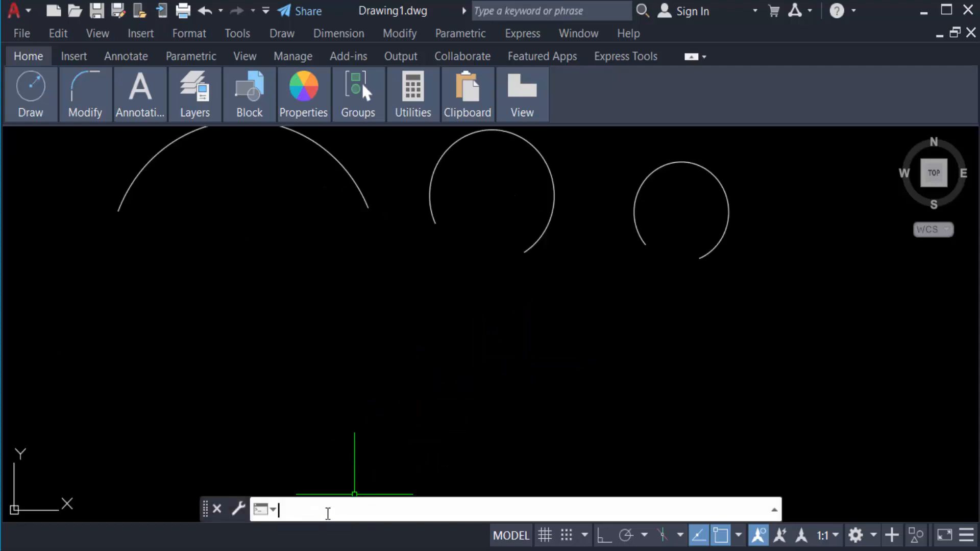
{"action": "type", "text": "ARC Specify end point of arc:"}
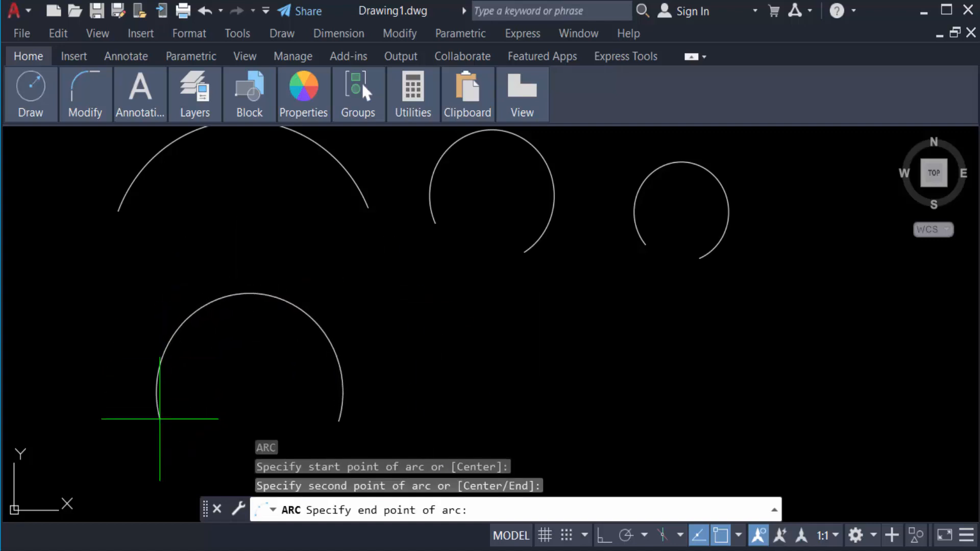
Finish the fourth arc and place the start and second points of a fifth below the upper row
{"action": "left_click", "coordinate": [441, 396]}
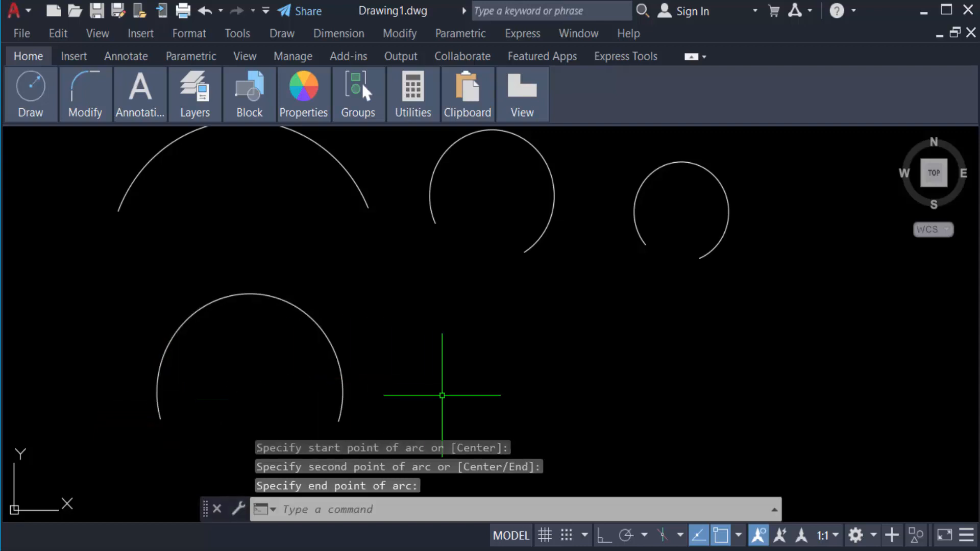
{"action": "left_click", "coordinate": [441, 396]}
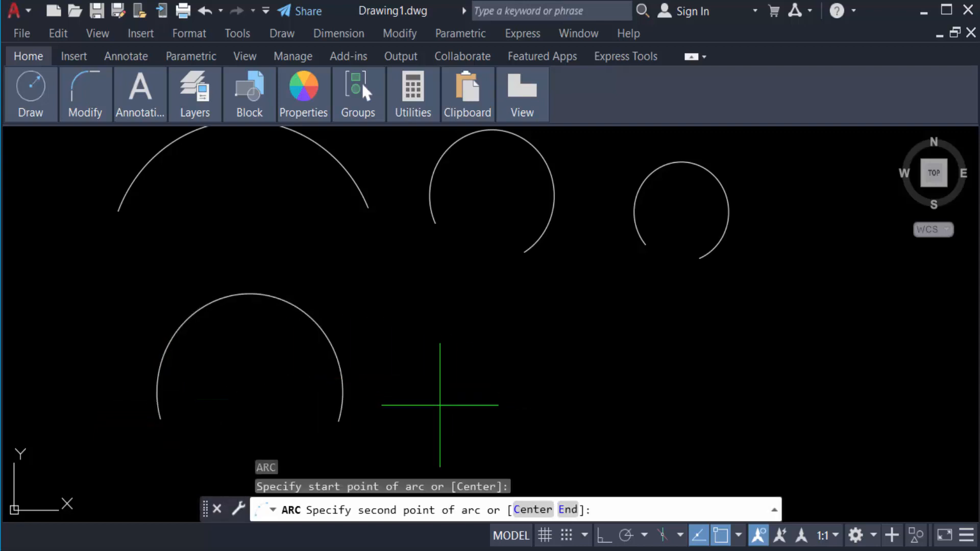
{"action": "left_click", "coordinate": [633, 402]}
{"action": "type", "text": "a"}
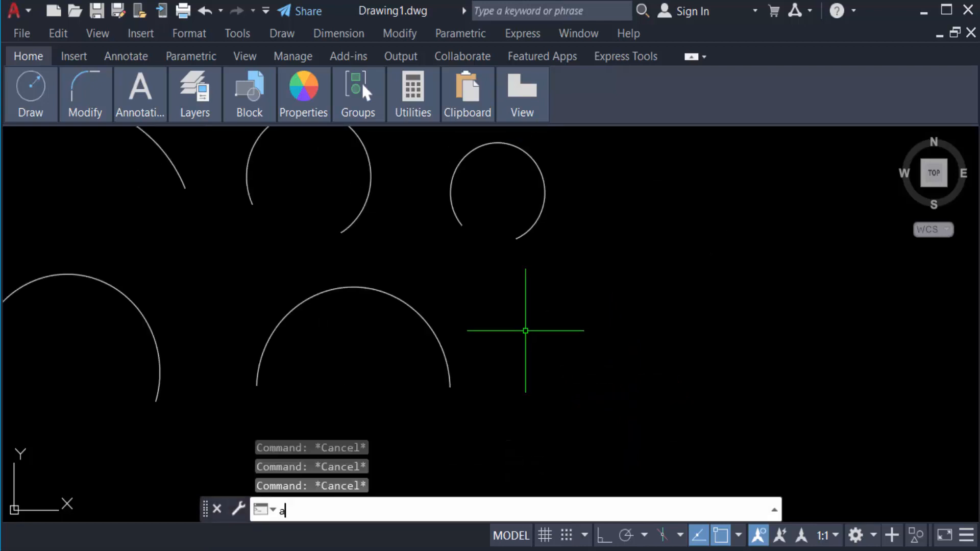
Repeat ARC and draw a sixth arc to the right of the lower arcs
{"action": "key", "text": "Enter"}
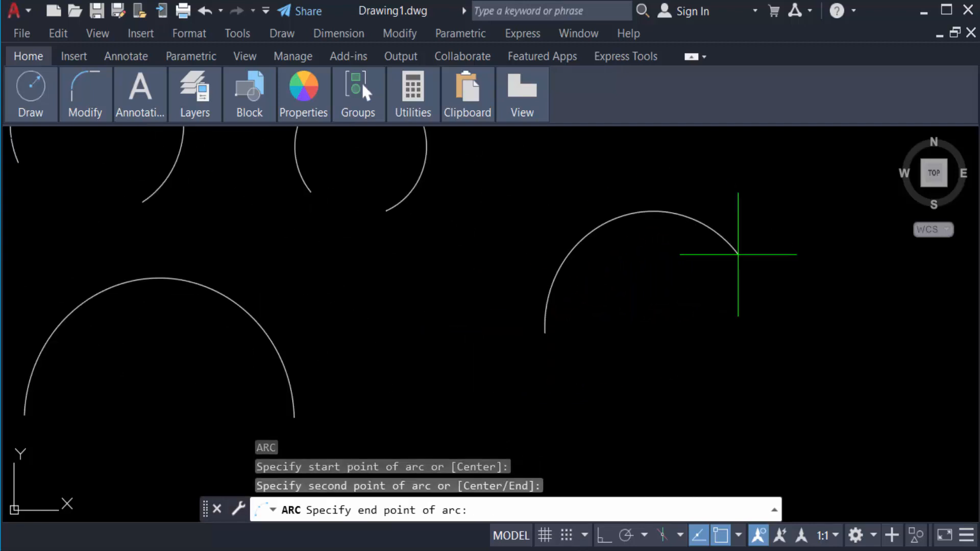
{"action": "left_click", "coordinate": [704, 341]}
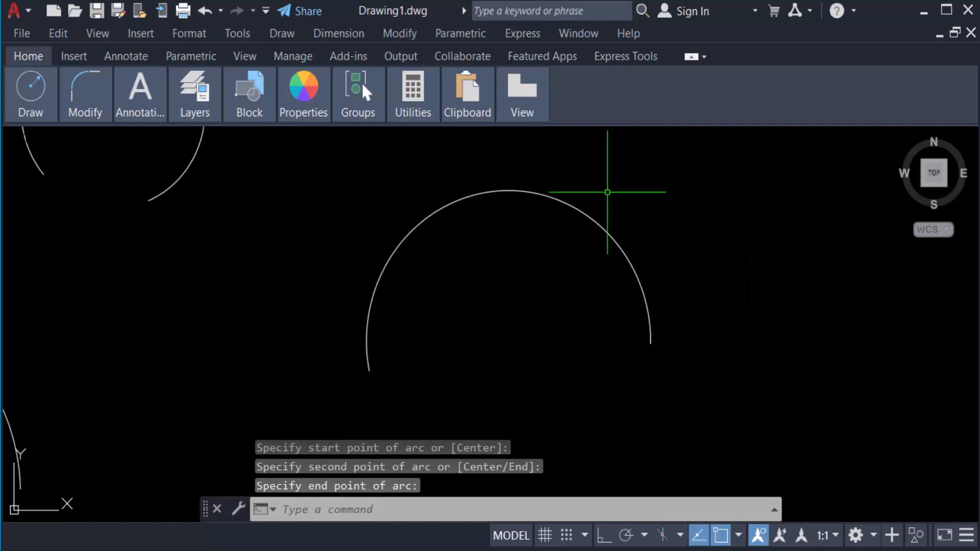
{"action": "mouse_move", "coordinate": [648, 255]}
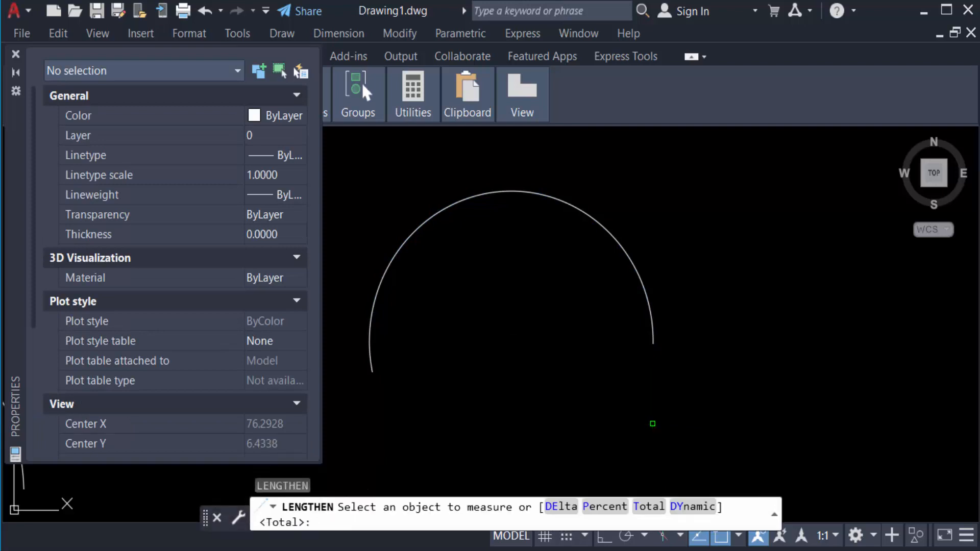
Lengthen one arc at its right end to a total length of 20 using the Total option
{"action": "type", "text": "t"}
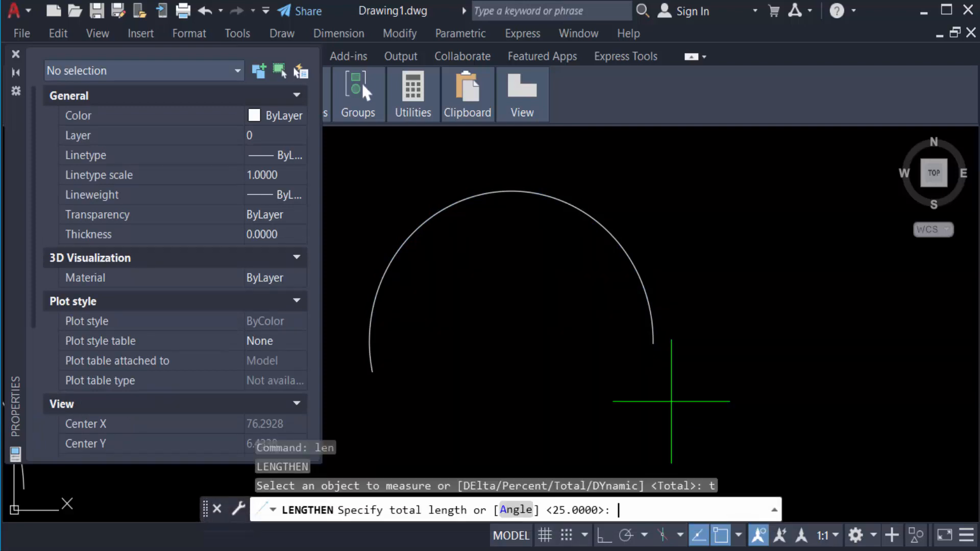
{"action": "type", "text": "20"}
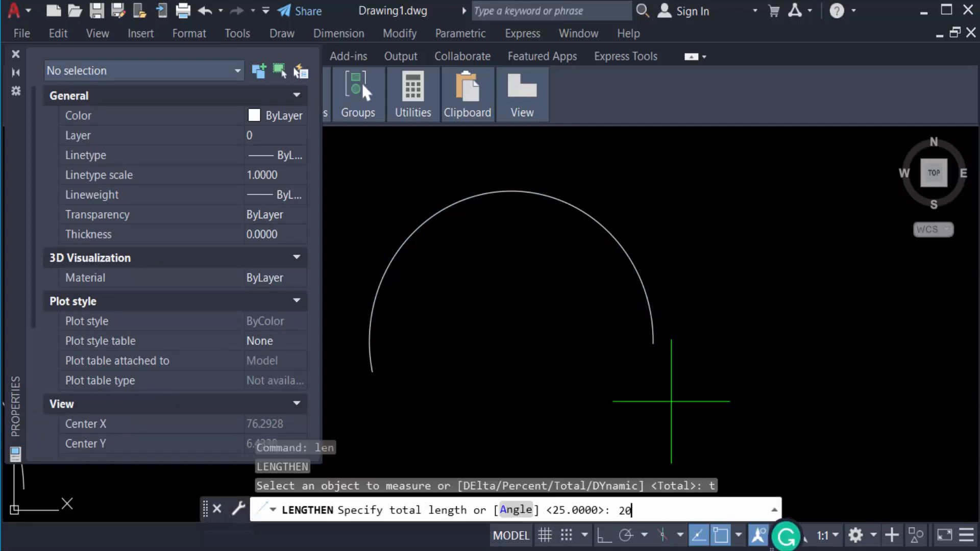
{"action": "key", "text": "Enter"}
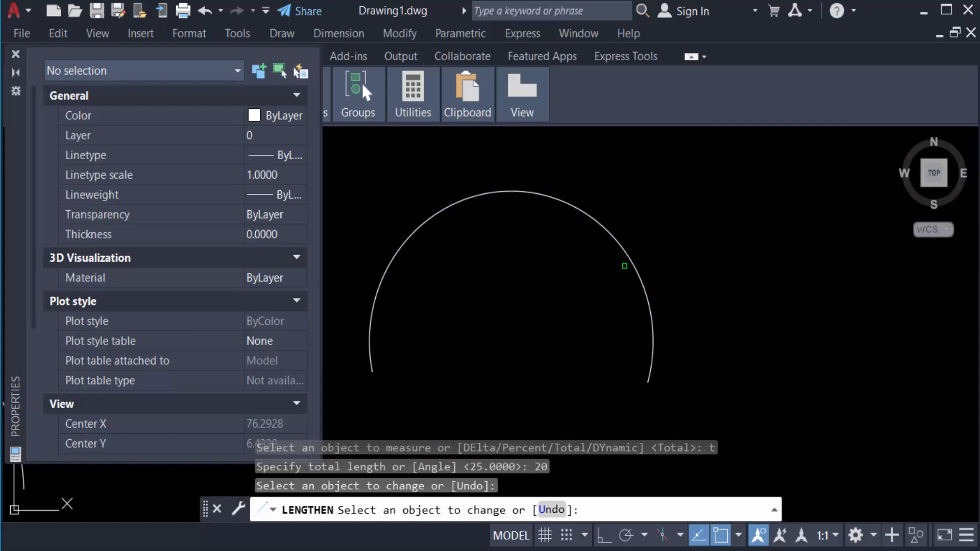
{"action": "key", "text": "Escape"}
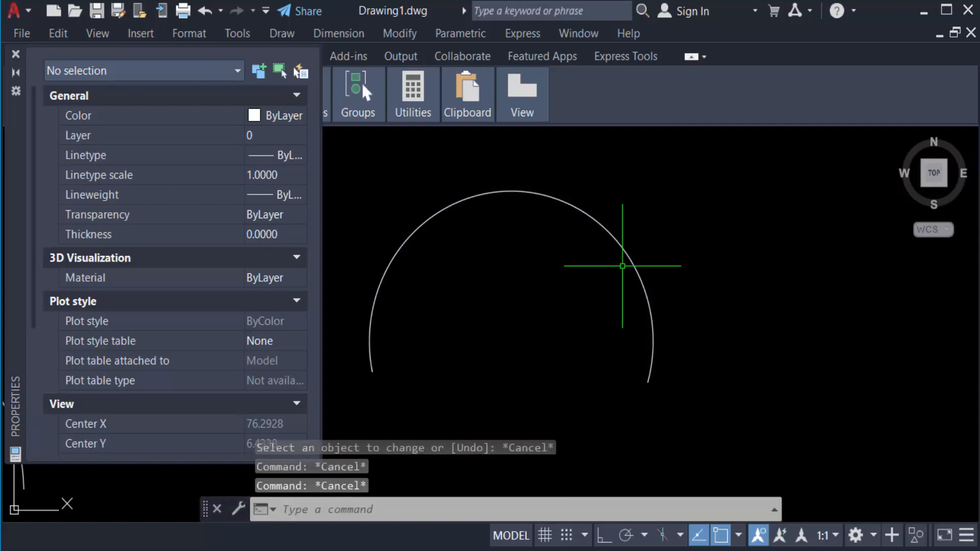
Start LENGTHEN again with the Total option and enter 25 as the new total length
{"action": "type", "text": "LEN"}
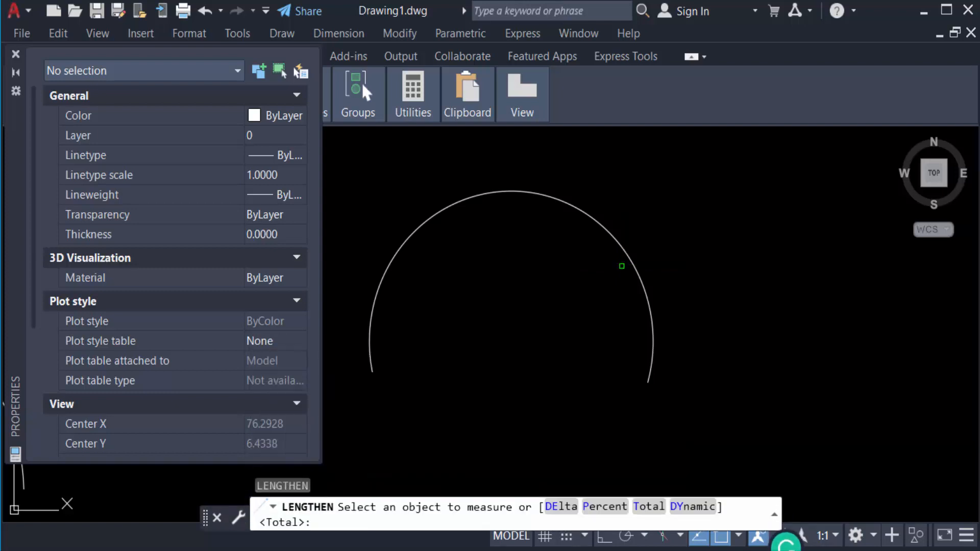
{"action": "type", "text": "t"}
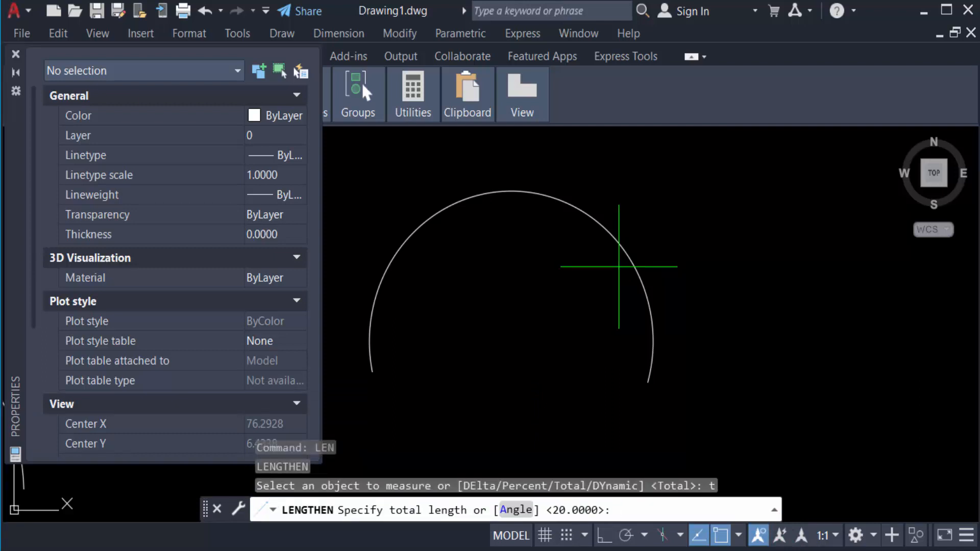
{"action": "type", "text": "25"}
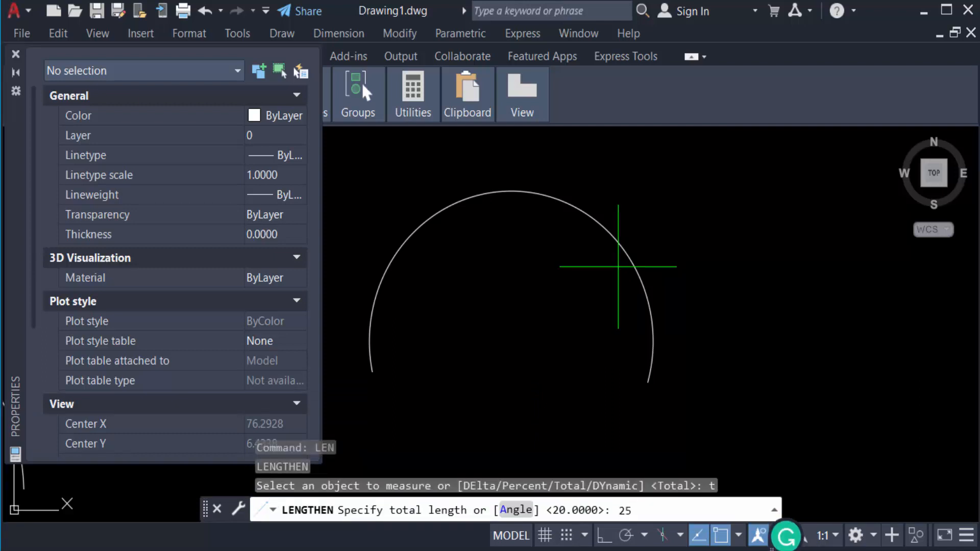